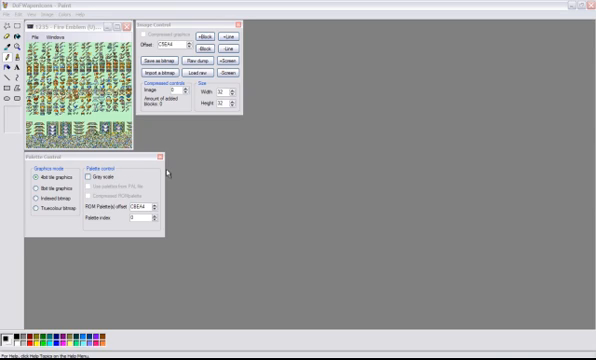
mouse_move(136, 160)
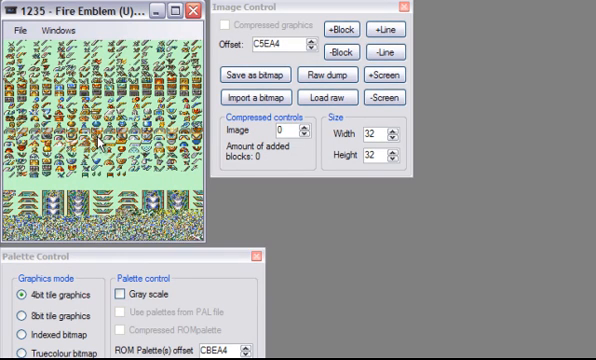
Start exporting the icon graphics at offset C5EA4 as a PNG into the RAWS folder.
left_click(264, 44)
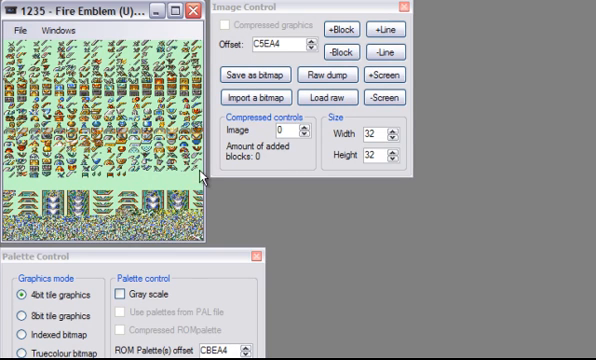
mouse_move(138, 178)
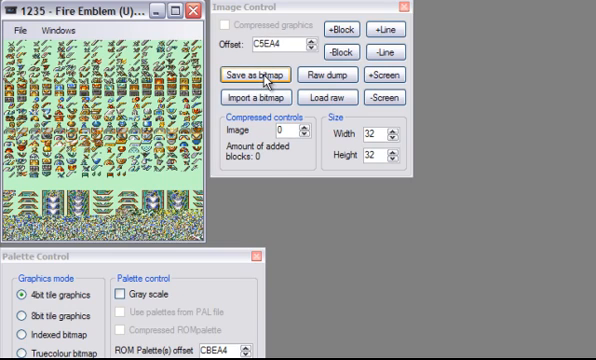
left_click(262, 72)
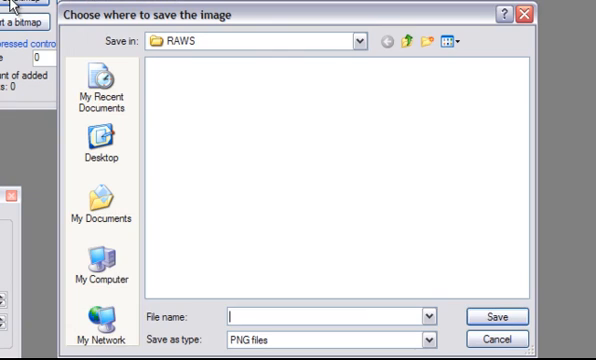
mouse_move(432, 304)
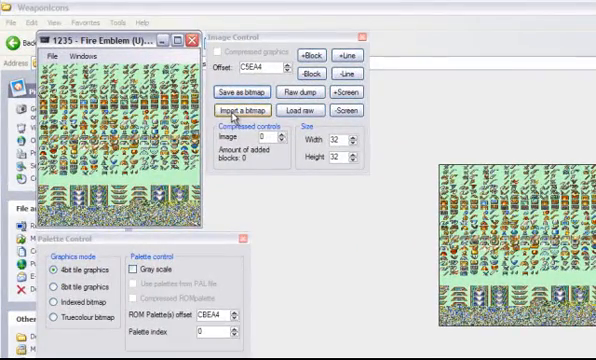
Confirm a bitmap import at C5EA4 with size-abort and palette import unticked but no file, hitting the illegal path error.
left_click(240, 108)
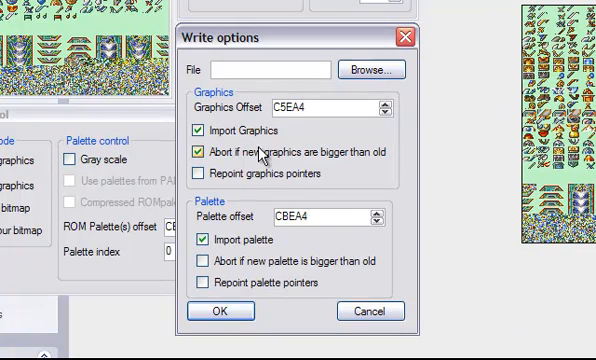
left_click(200, 152)
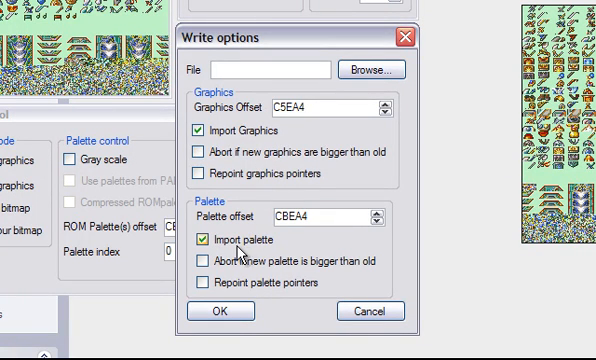
left_click(200, 240)
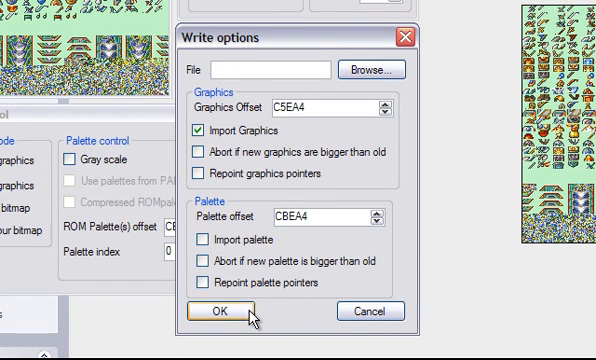
left_click(212, 312)
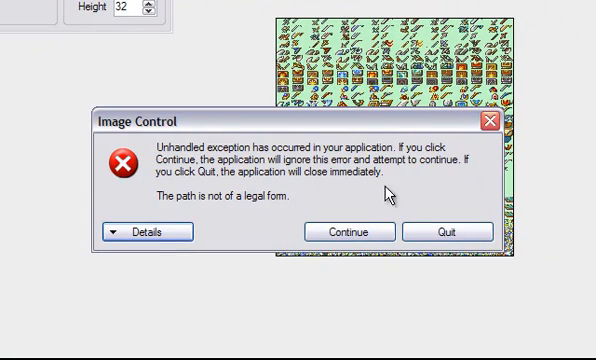
mouse_move(352, 232)
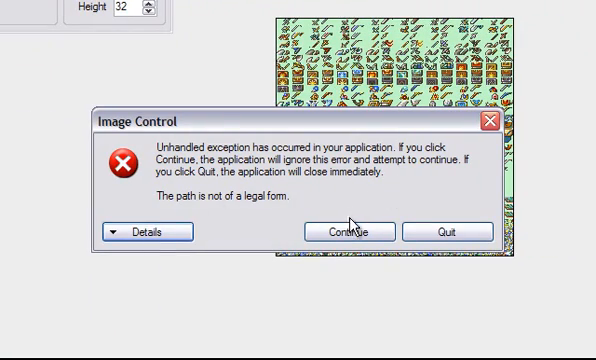
Continue past the error and browse to the edited icon image as the import file.
left_click(348, 232)
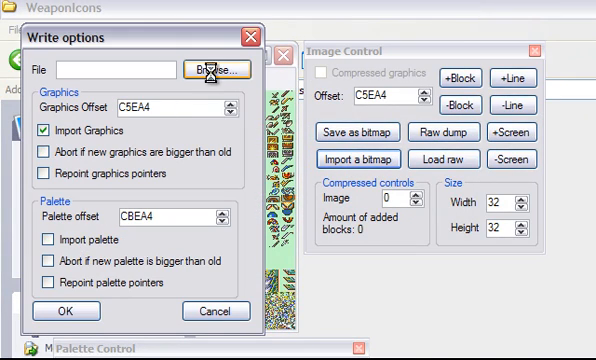
left_click(208, 68)
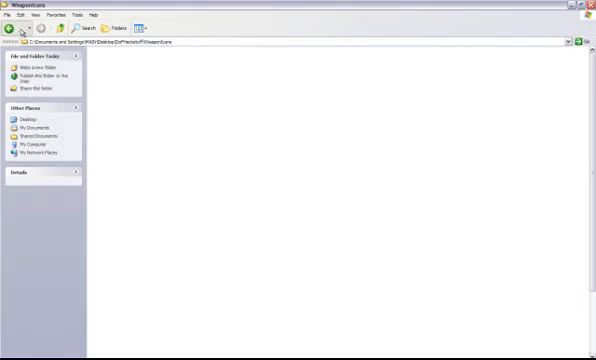
left_click(12, 28)
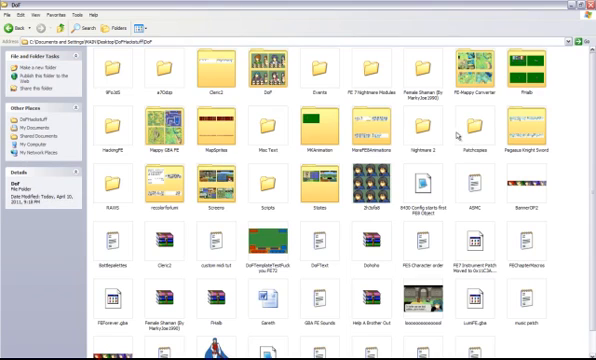
double_click(110, 190)
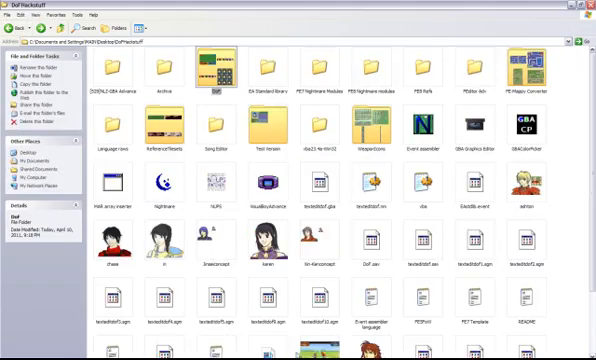
double_click(358, 140)
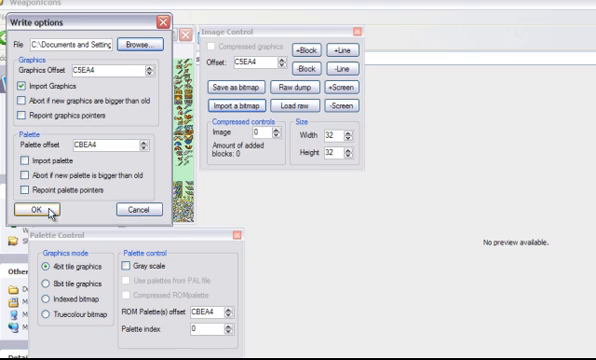
Write the chosen icon image into the ROM at C5EA4 and acknowledge the completion message.
left_click(36, 208)
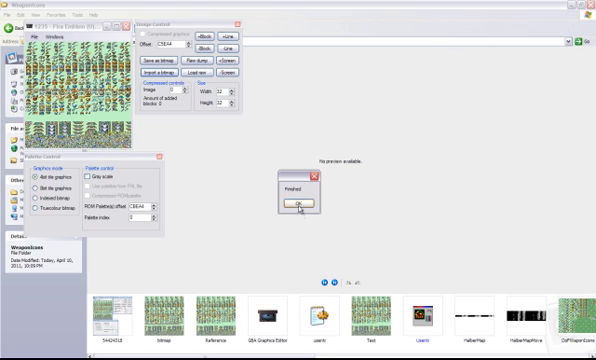
left_click(284, 206)
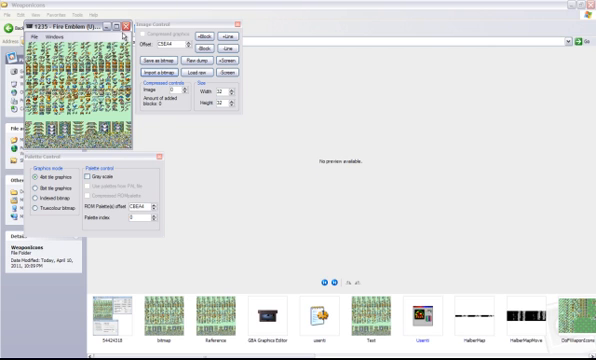
Close GBAGE, navigate Explorer to the ROM folder and launch the patched GBA ROM in the emulator.
left_click(128, 24)
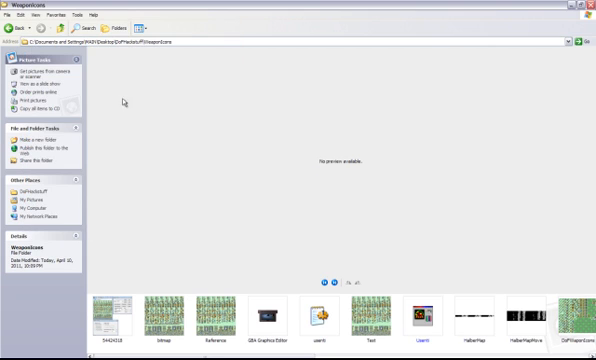
left_click(24, 30)
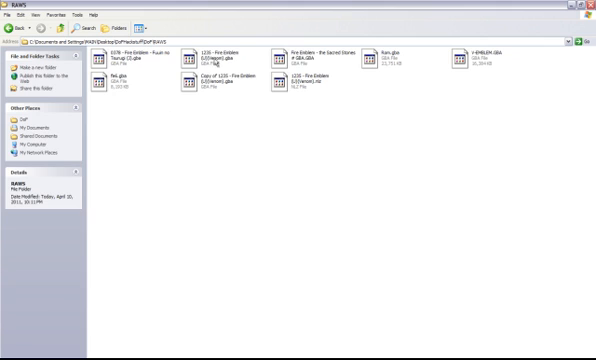
left_click(10, 28)
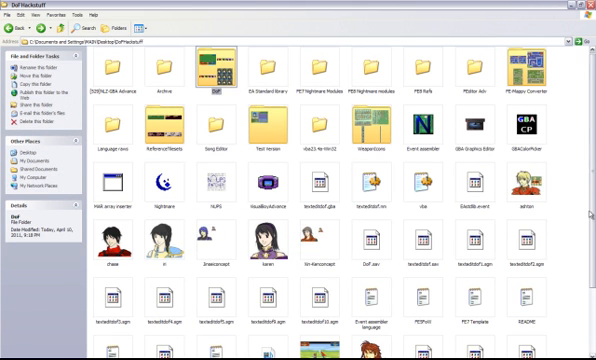
scroll("down", 3)
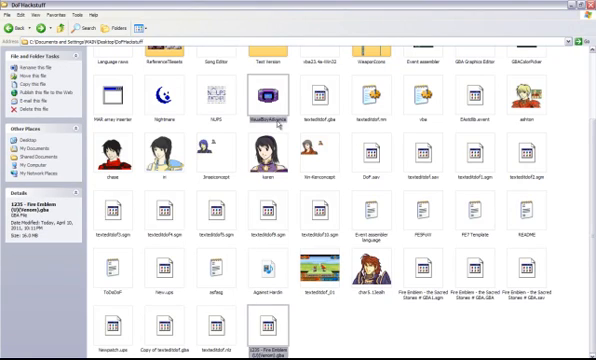
double_click(268, 332)
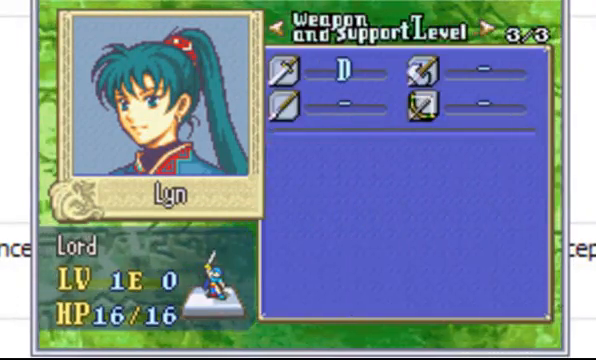
left_click(284, 32)
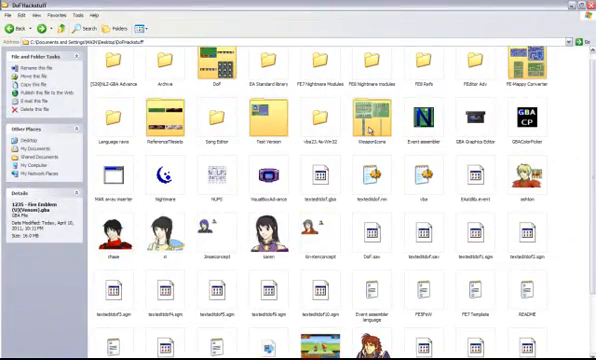
Launch GBAGE and load the Fire Emblem ROM to view its raw tile graphics.
double_click(356, 128)
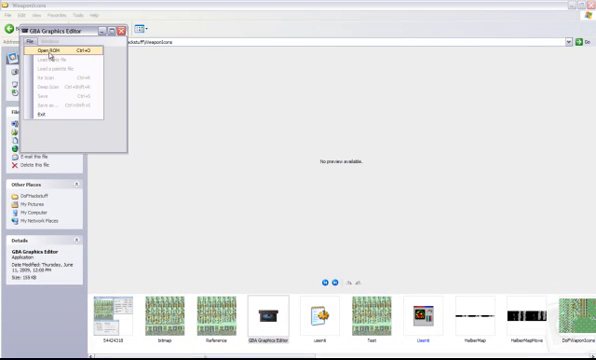
left_click(40, 50)
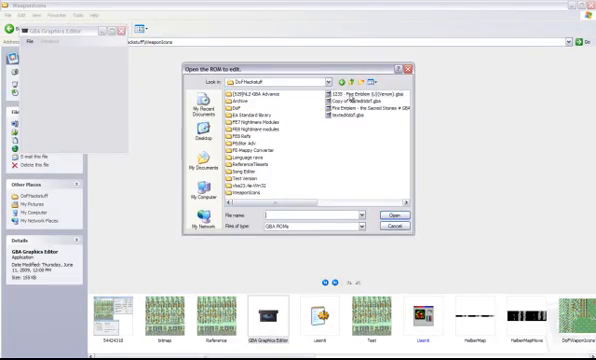
left_click(392, 216)
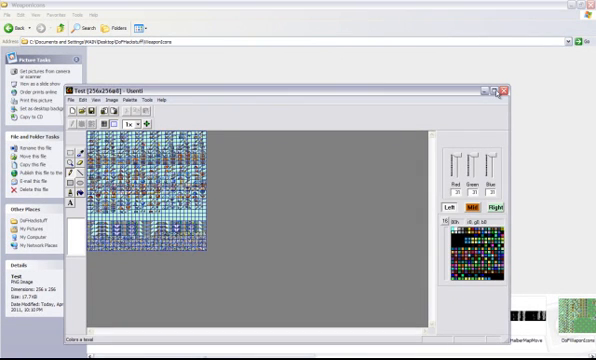
Switch to Paint showing the DoF WeaponIcons sheet on its green grid.
left_click(492, 92)
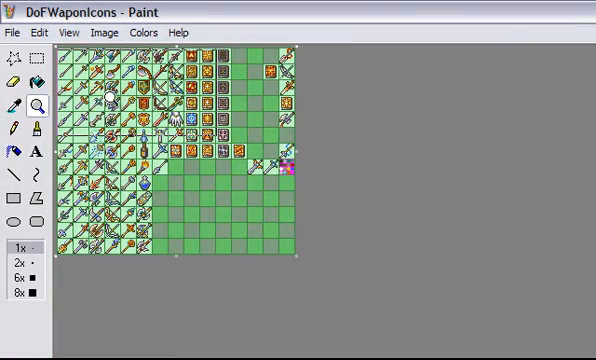
mouse_move(200, 172)
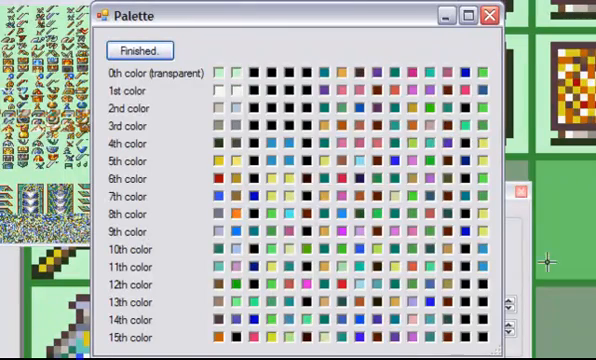
mouse_move(252, 162)
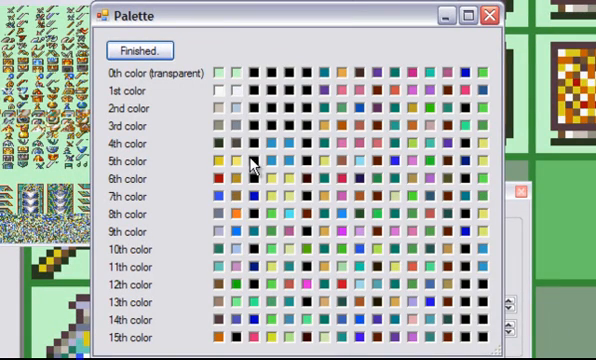
mouse_move(176, 90)
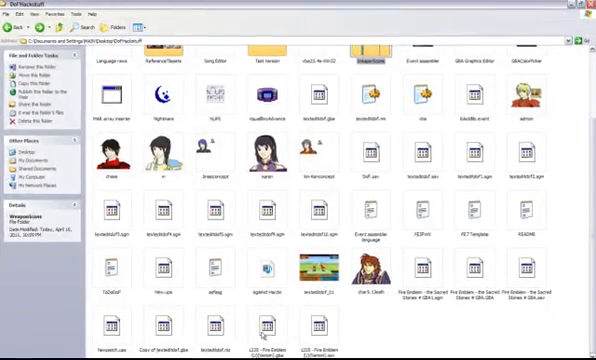
Launch the patched ROM in VBA and show the Vulnerary's help text on Lyn's item list.
double_click(268, 96)
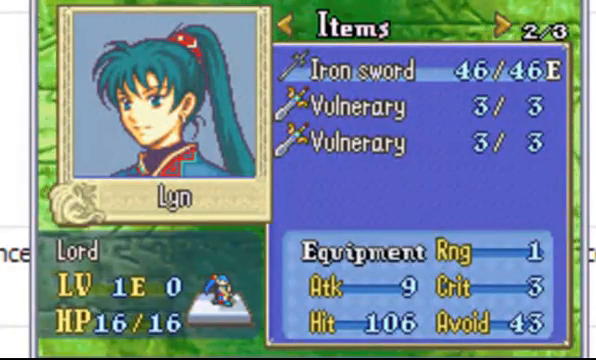
left_click(356, 110)
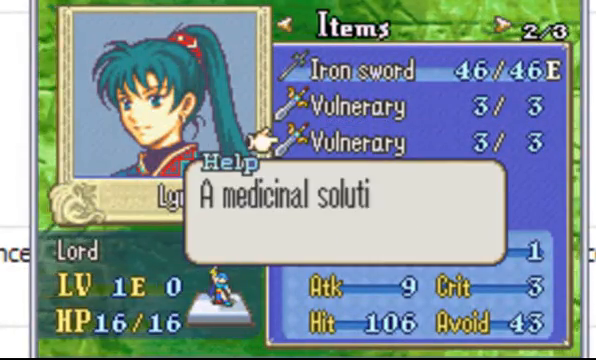